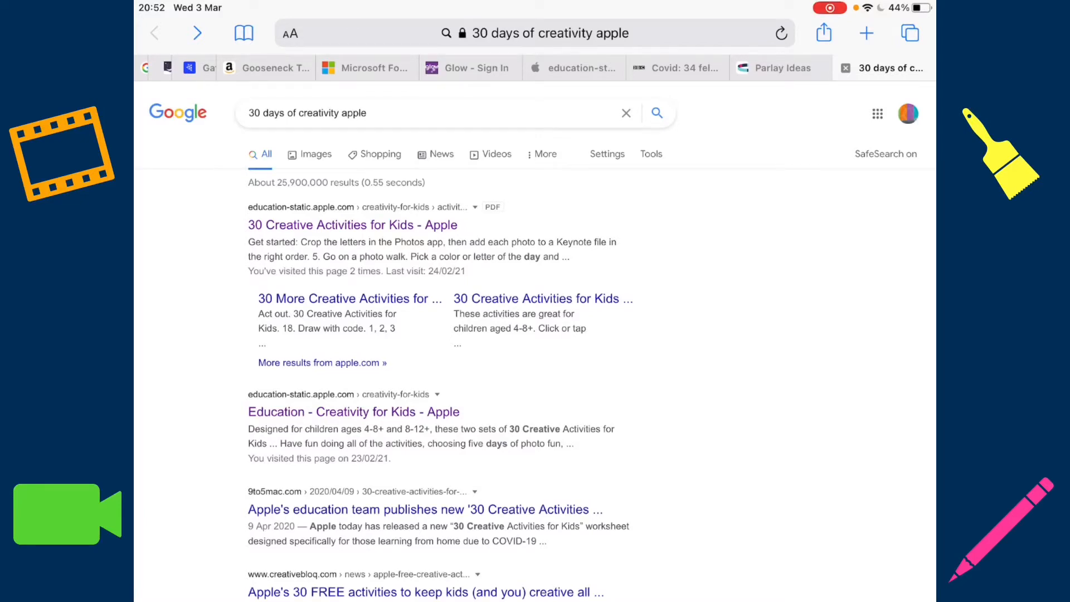
Step: Open Apple's '30 Creative Activities for Kids' guide and scroll to section 9, Calendar Together
{"action": "left_click_drag", "start_coordinate": [249, 134], "coordinate": [382, 157]}
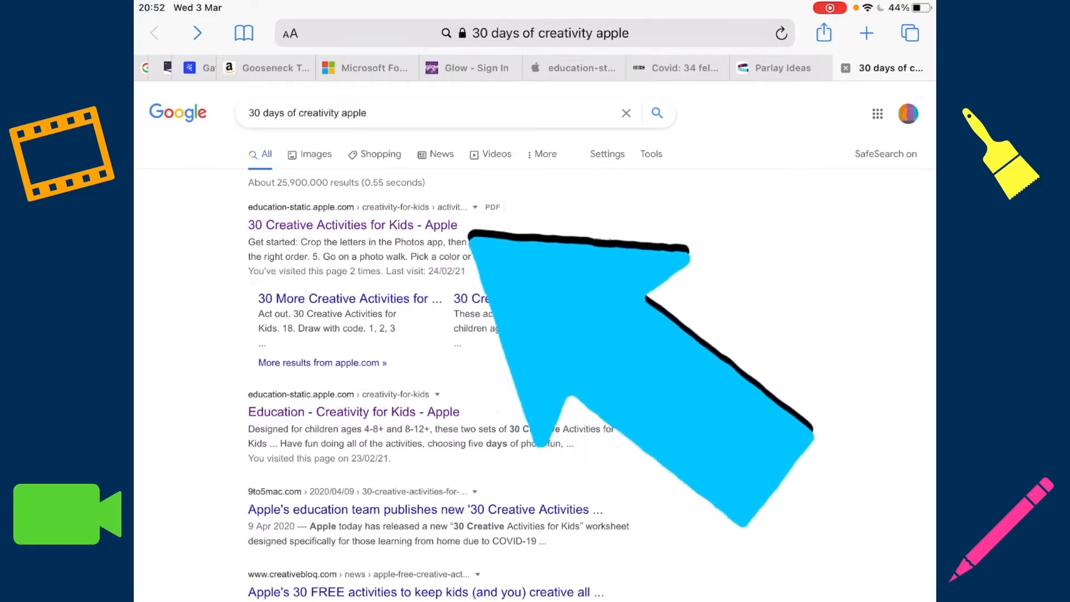
{"action": "left_click", "coordinate": [352, 225]}
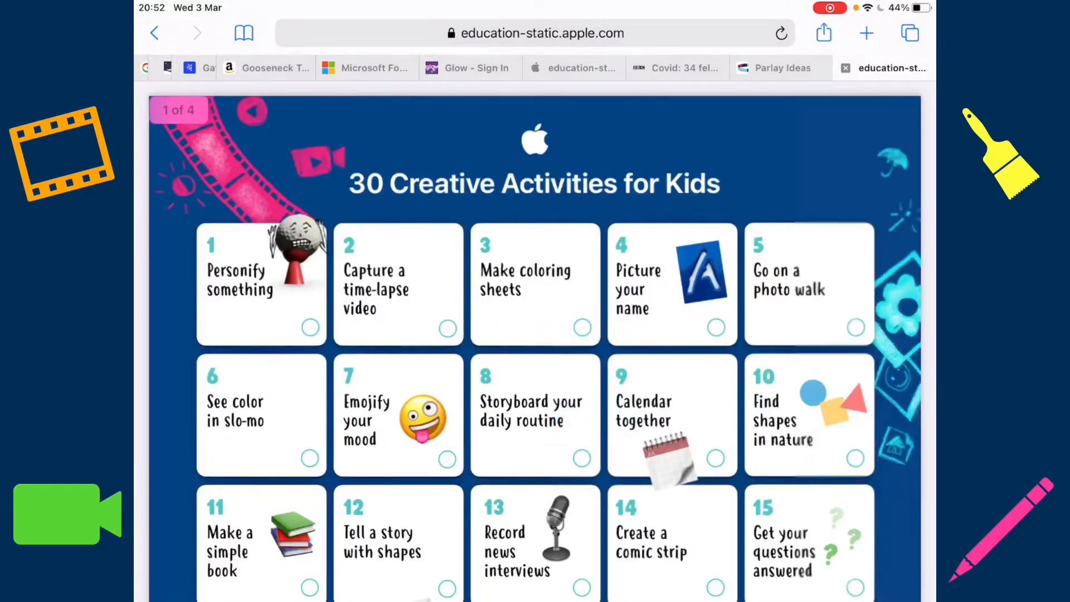
{"action": "scroll", "scroll_direction": "down", "scroll_amount": 3}
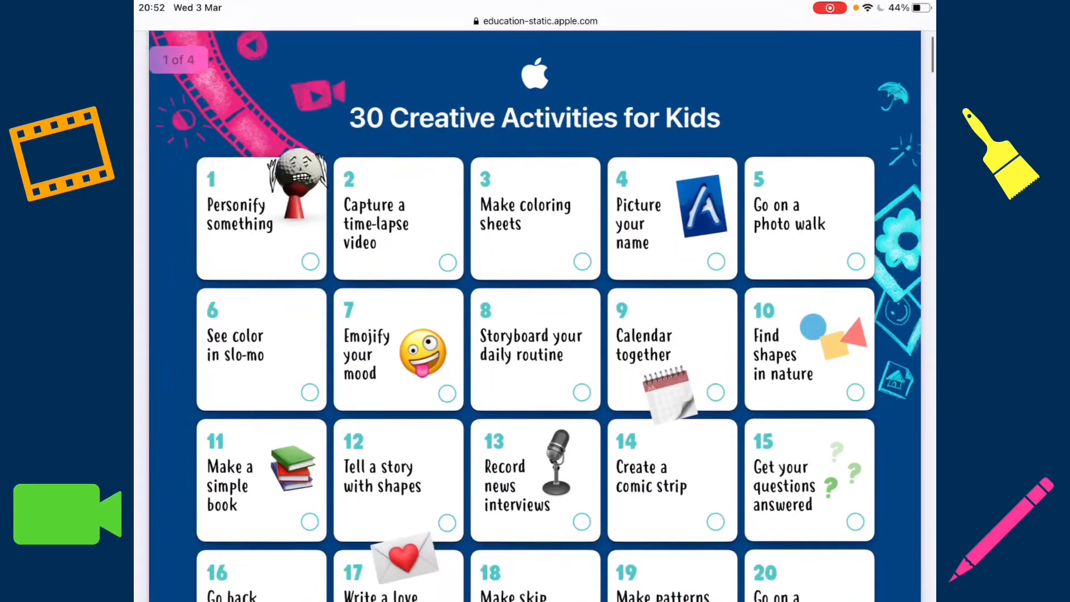
{"action": "scroll", "scroll_direction": "down", "scroll_amount": 3}
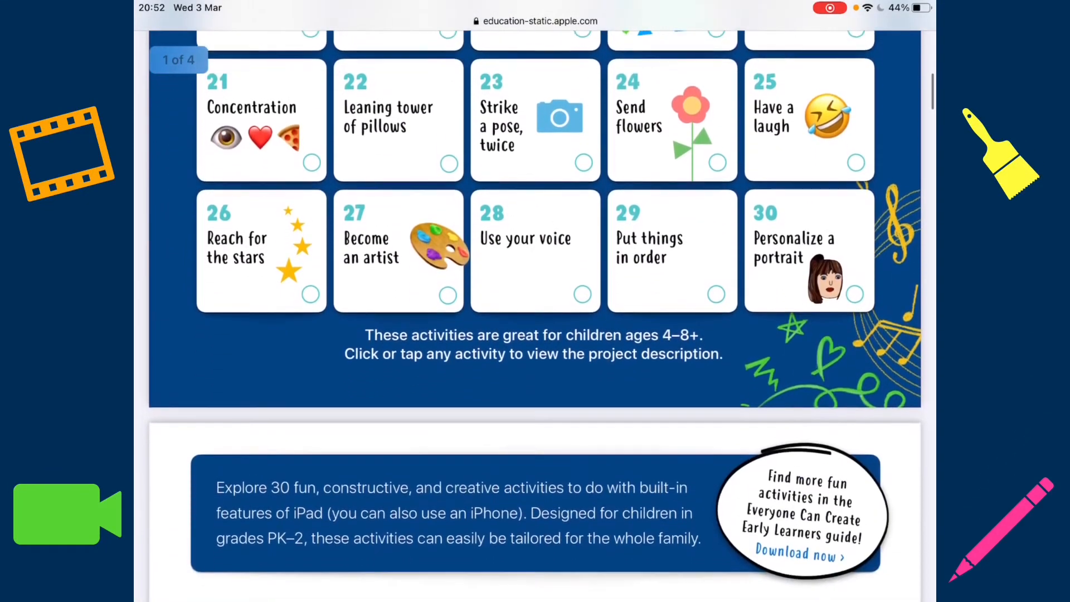
{"action": "scroll", "scroll_direction": "down", "scroll_amount": 3}
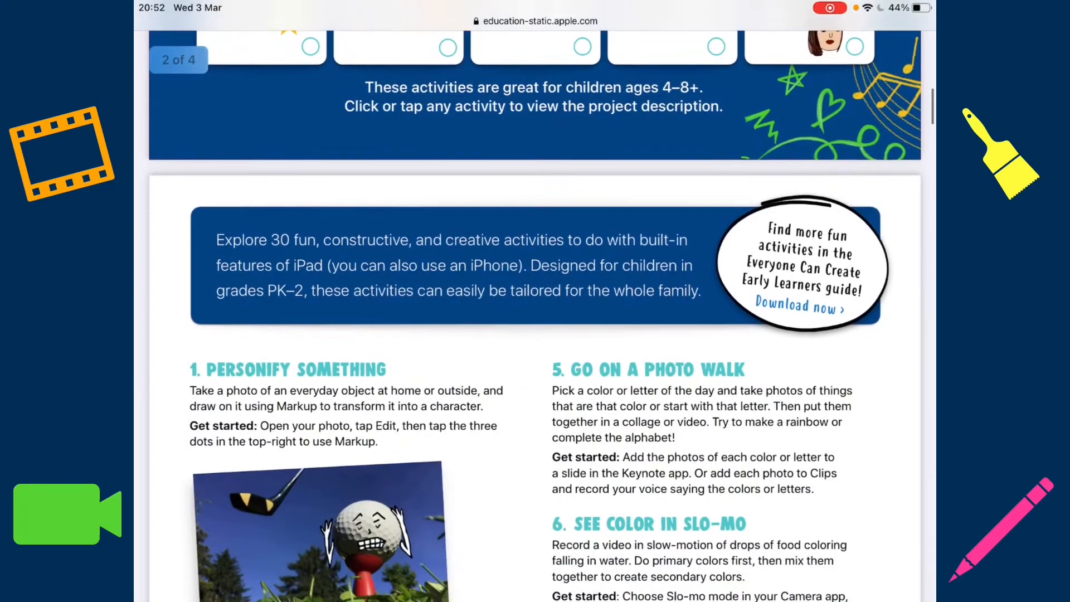
{"action": "scroll", "scroll_direction": "down", "scroll_amount": 3}
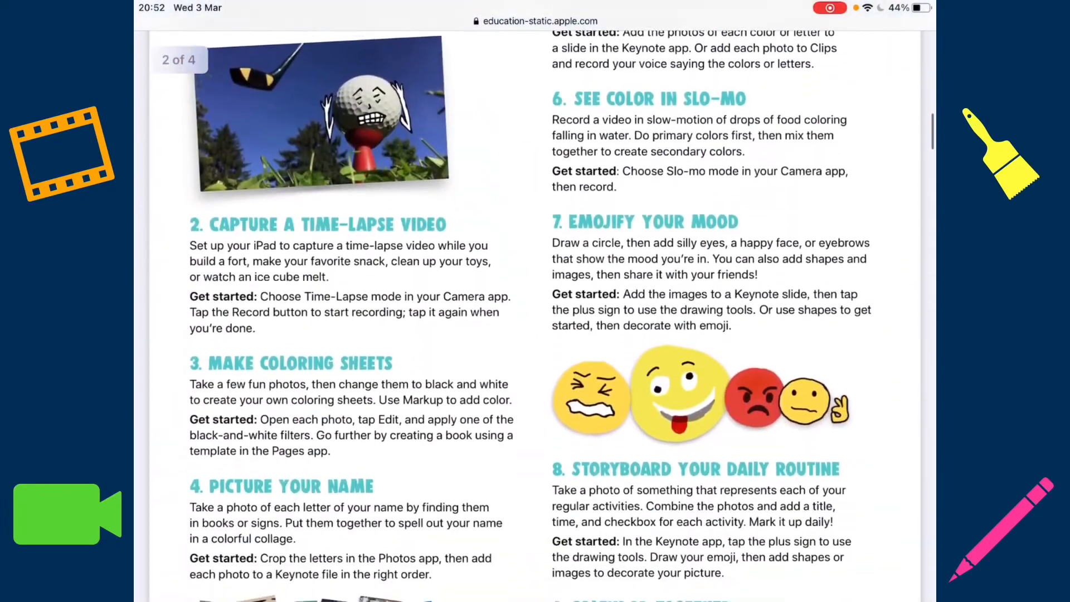
{"action": "scroll", "scroll_direction": "down", "scroll_amount": 3}
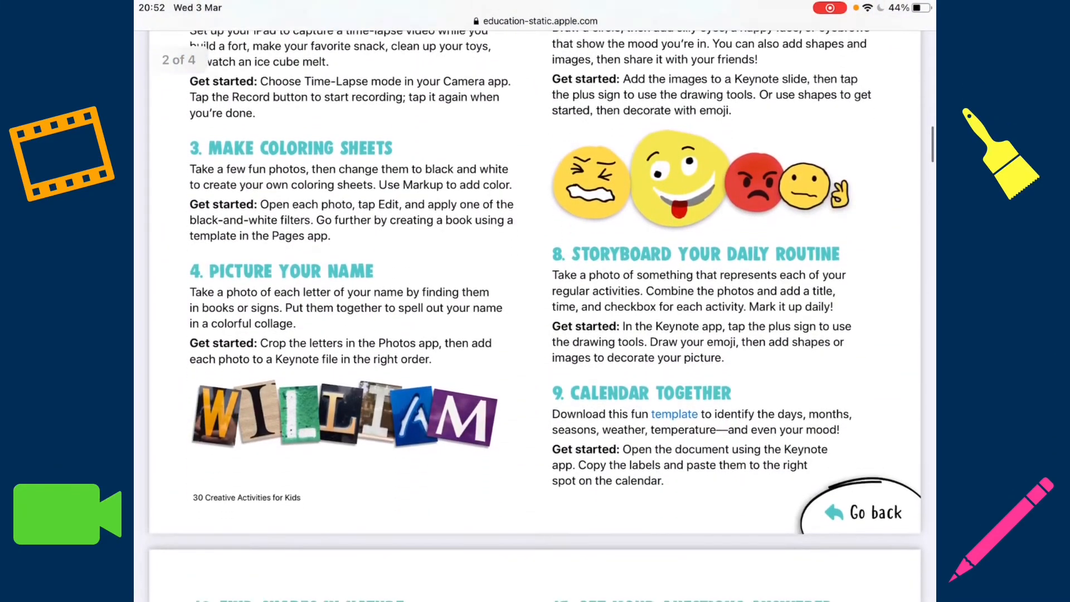
{"action": "left_click_drag", "start_coordinate": [635, 431], "coordinate": [737, 432]}
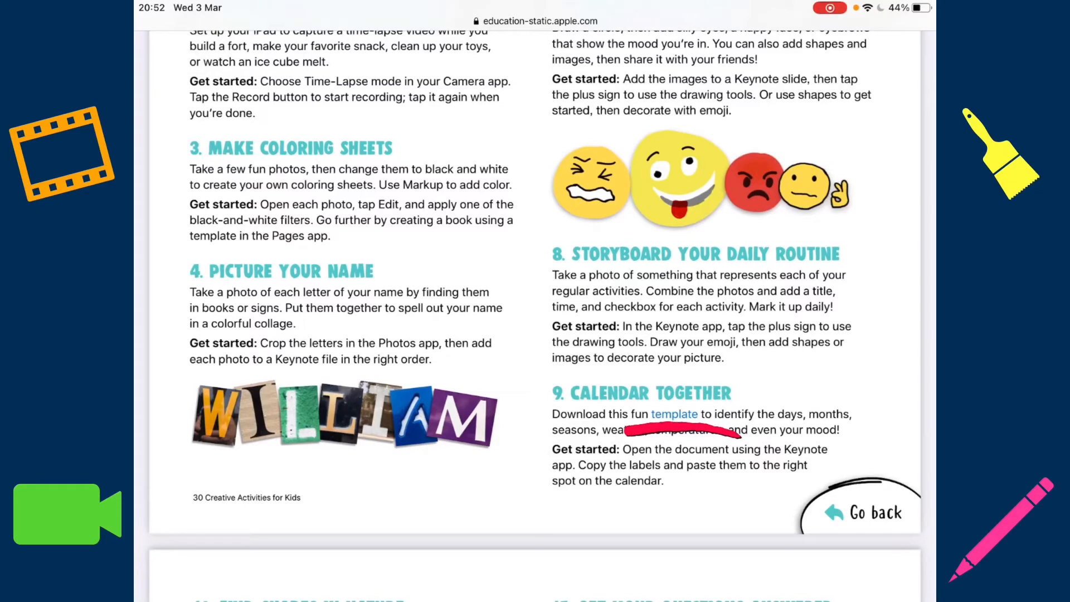
Step: Download the calendar-together-template file and open it from Safari's Downloads list
{"action": "left_click", "coordinate": [674, 414]}
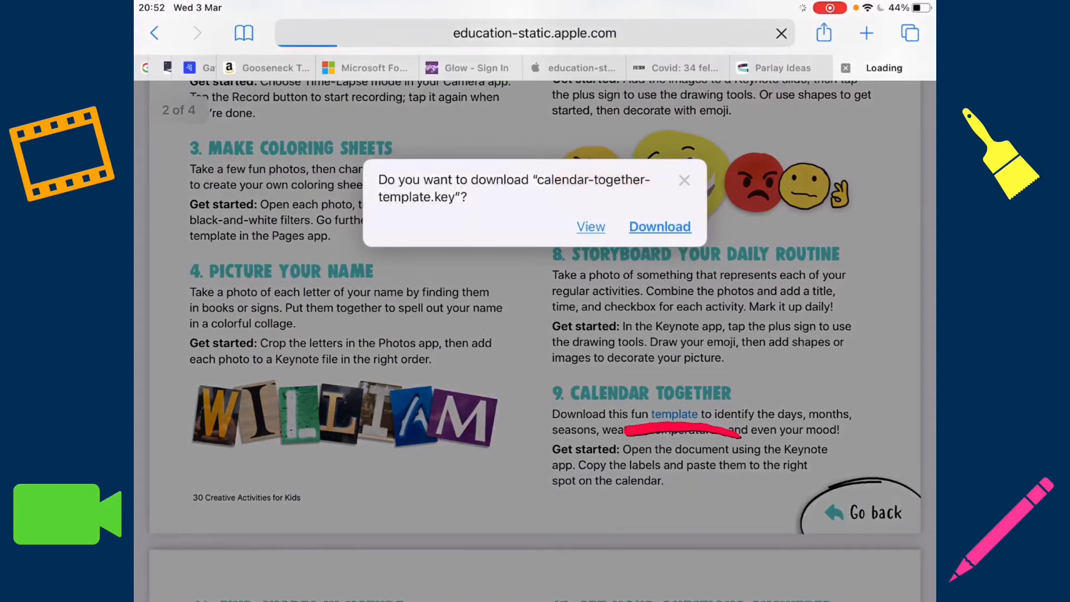
{"action": "left_click", "coordinate": [660, 227]}
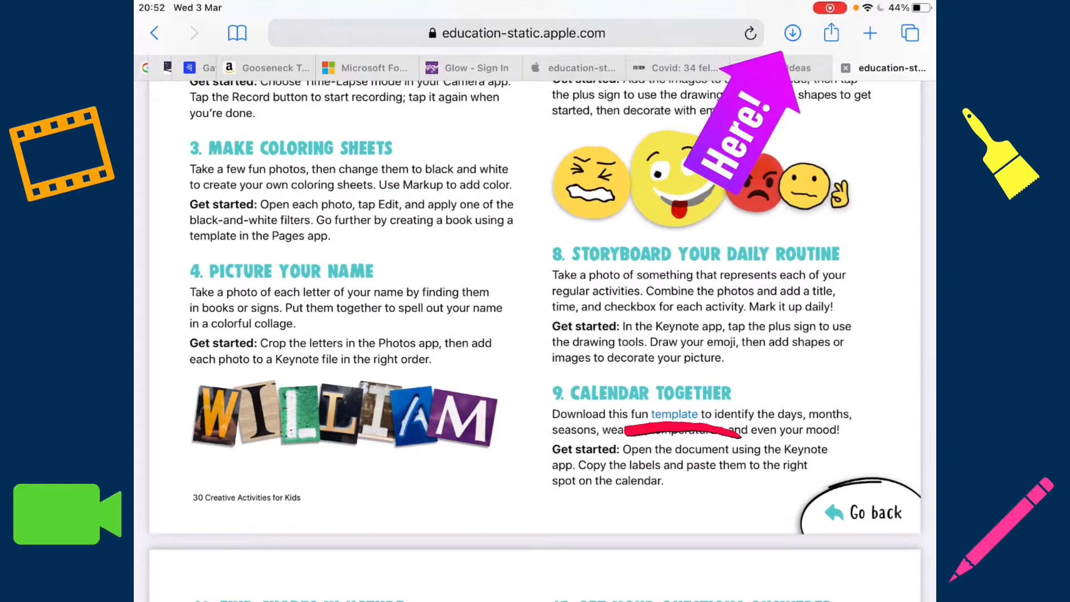
{"action": "left_click", "coordinate": [793, 33]}
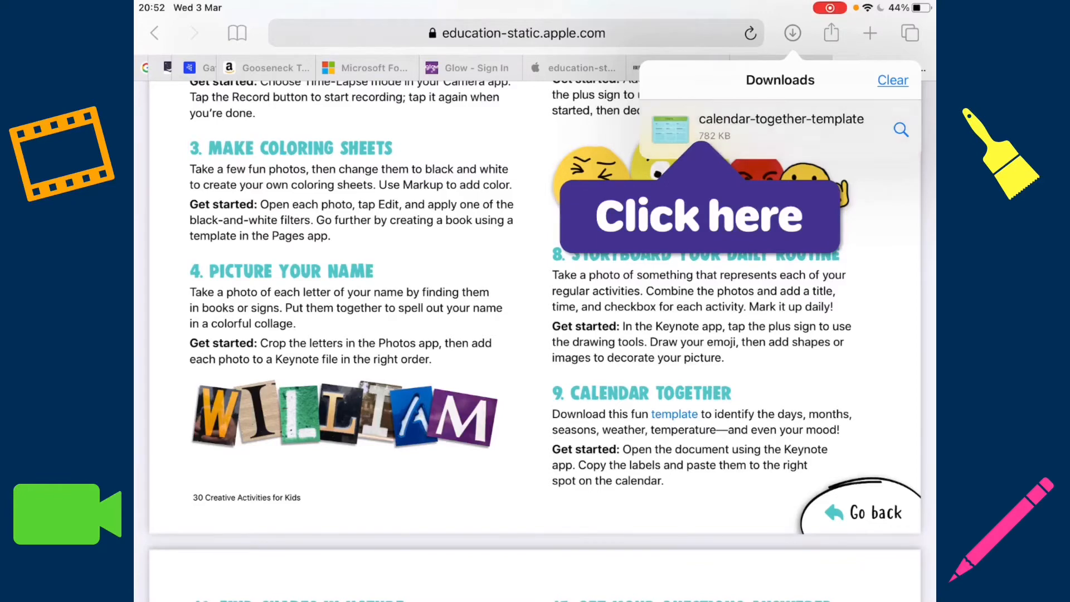
{"action": "left_click", "coordinate": [781, 127]}
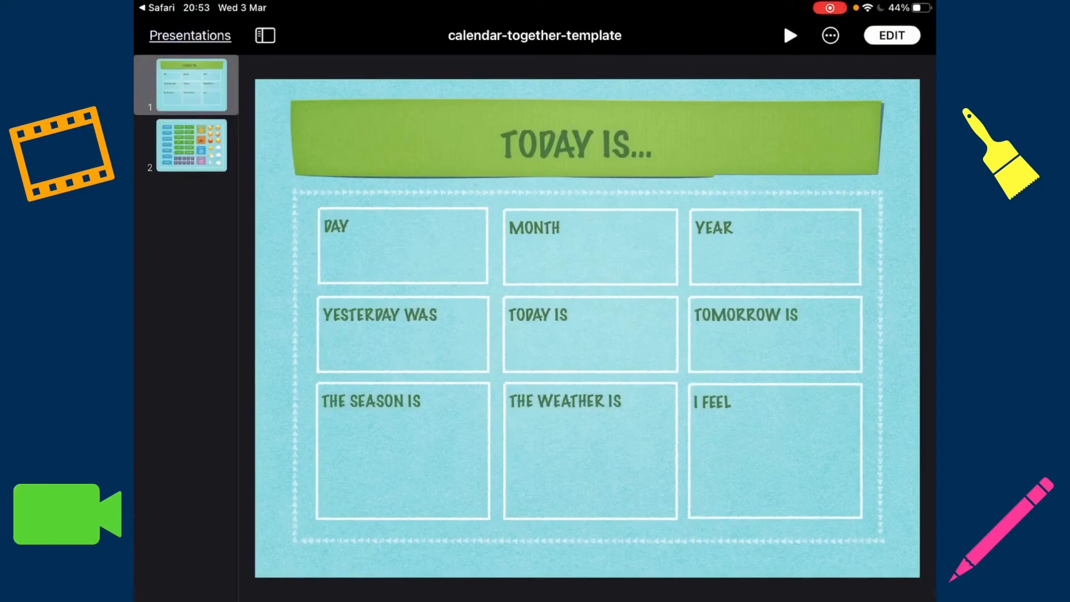
Step: Copy the Thursday label from slide 2 and drag it toward the DAY box
{"action": "left_click", "coordinate": [892, 34]}
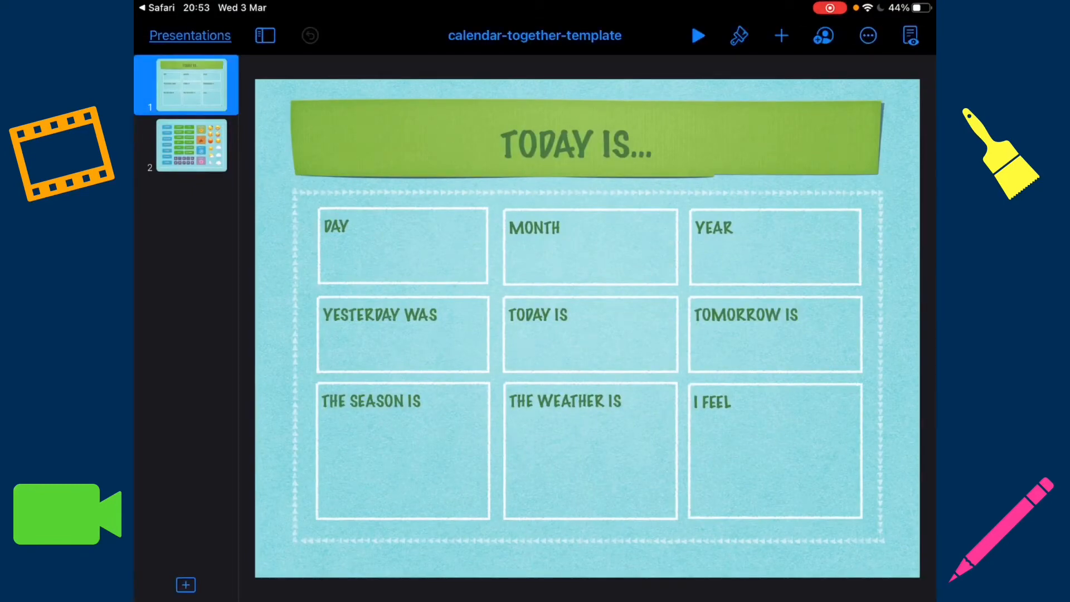
{"action": "left_click", "coordinate": [186, 146]}
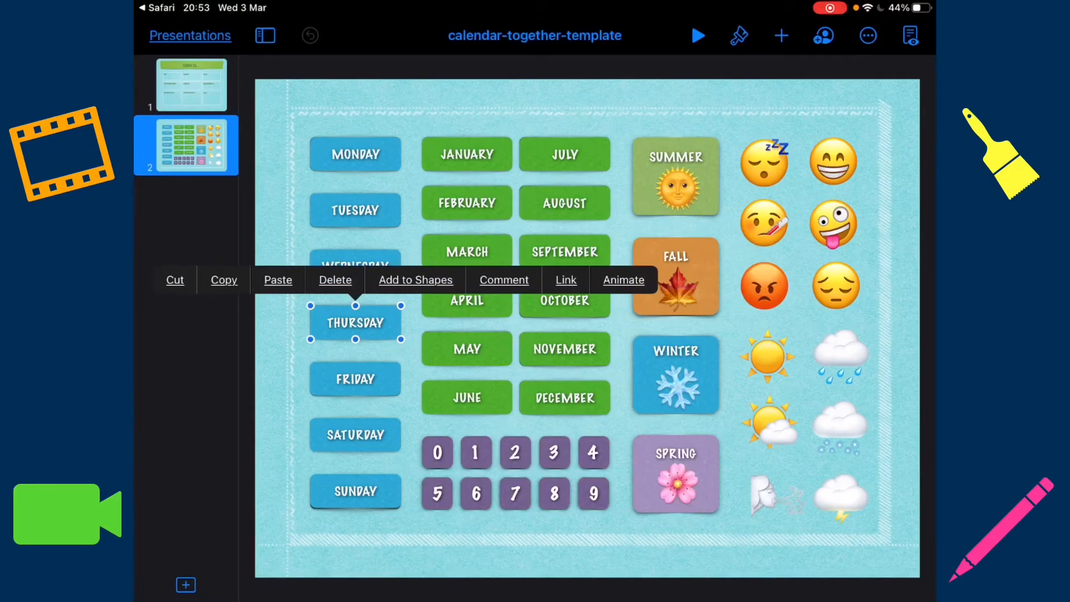
{"action": "left_click", "coordinate": [190, 85]}
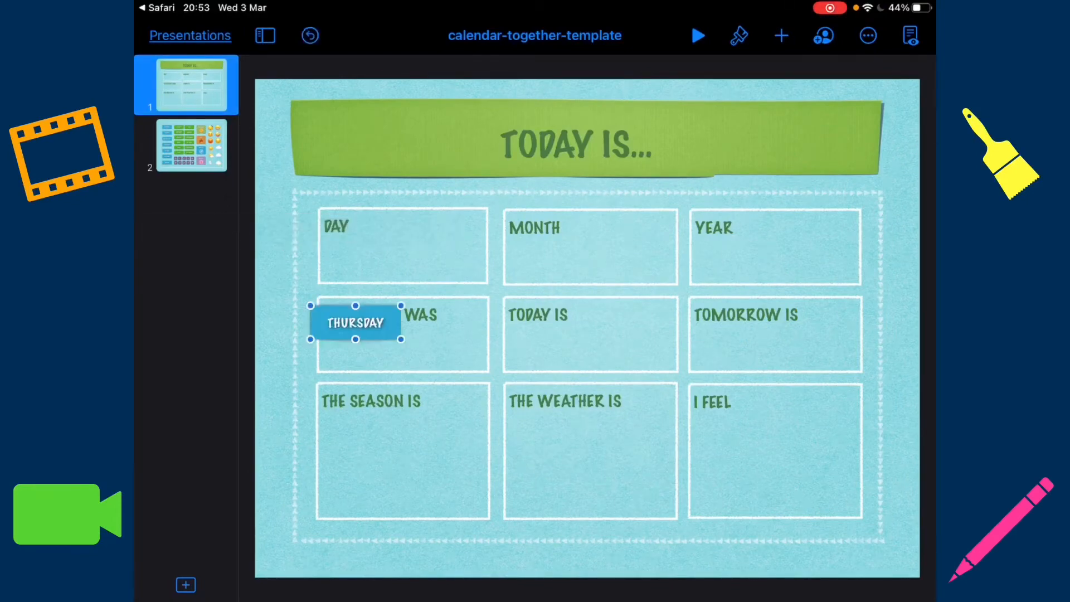
{"action": "left_click_drag", "start_coordinate": [355, 322], "coordinate": [392, 247]}
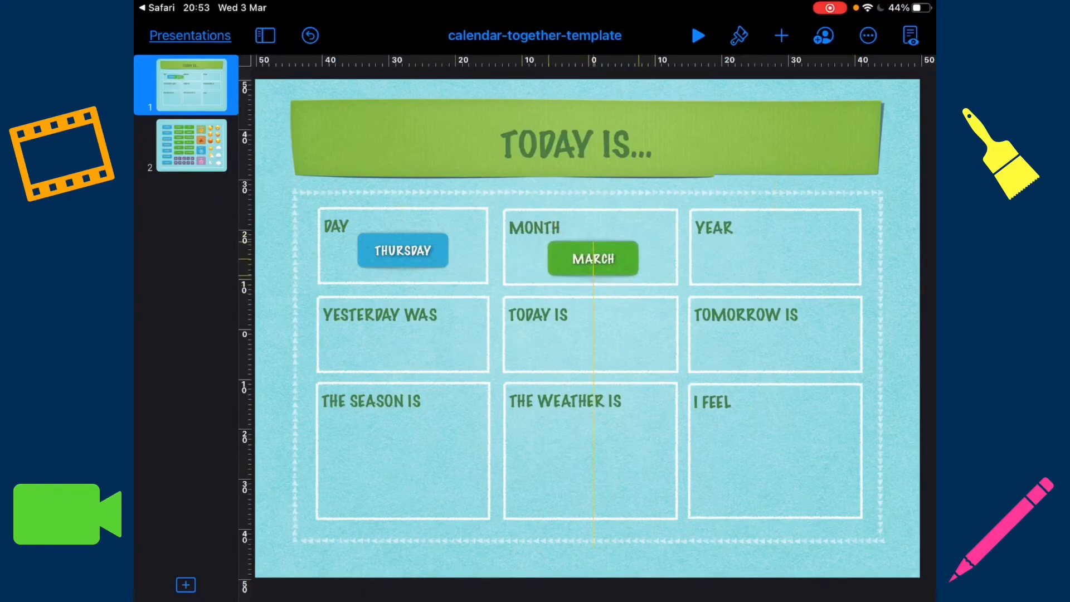
Step: Settle the March label inside the MONTH box
{"action": "left_click", "coordinate": [593, 252]}
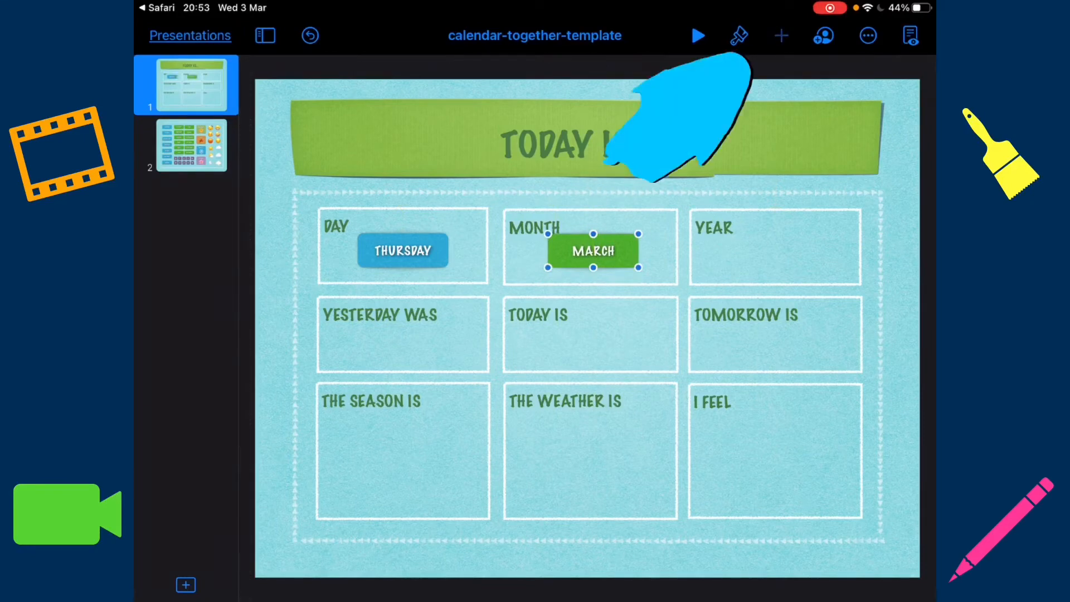
{"action": "left_click", "coordinate": [781, 35]}
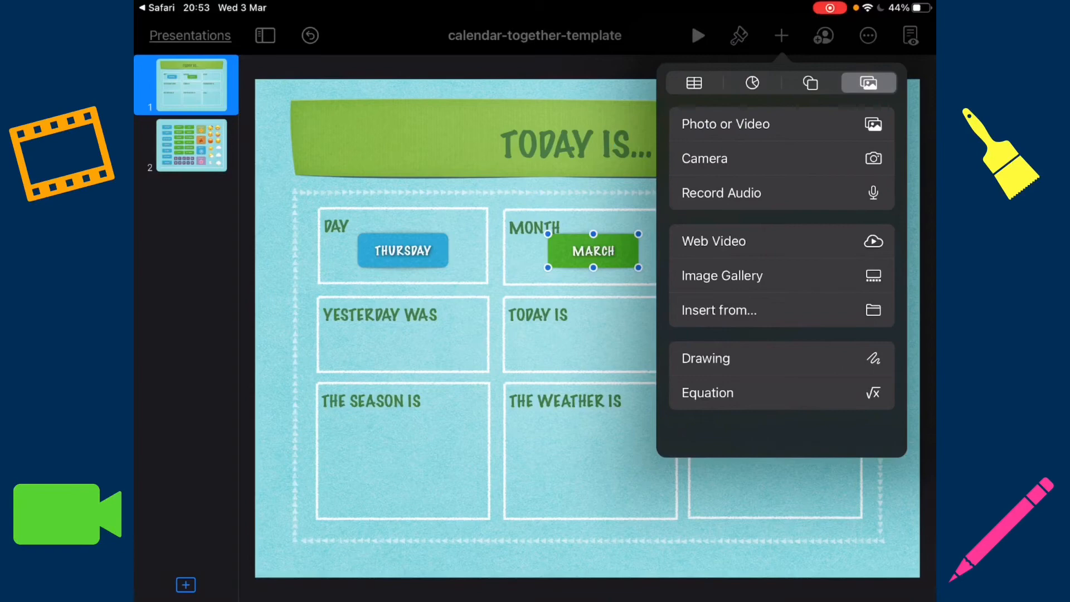
Step: Insert a circle shape and position it inside the I FEEL box
{"action": "left_click", "coordinate": [810, 82]}
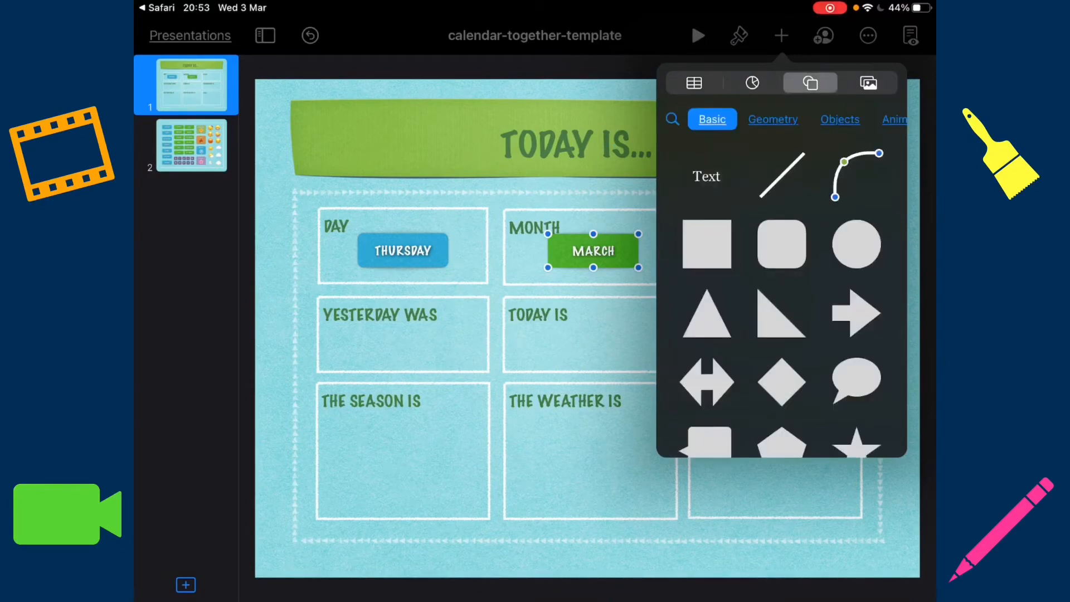
{"action": "left_click", "coordinate": [857, 245]}
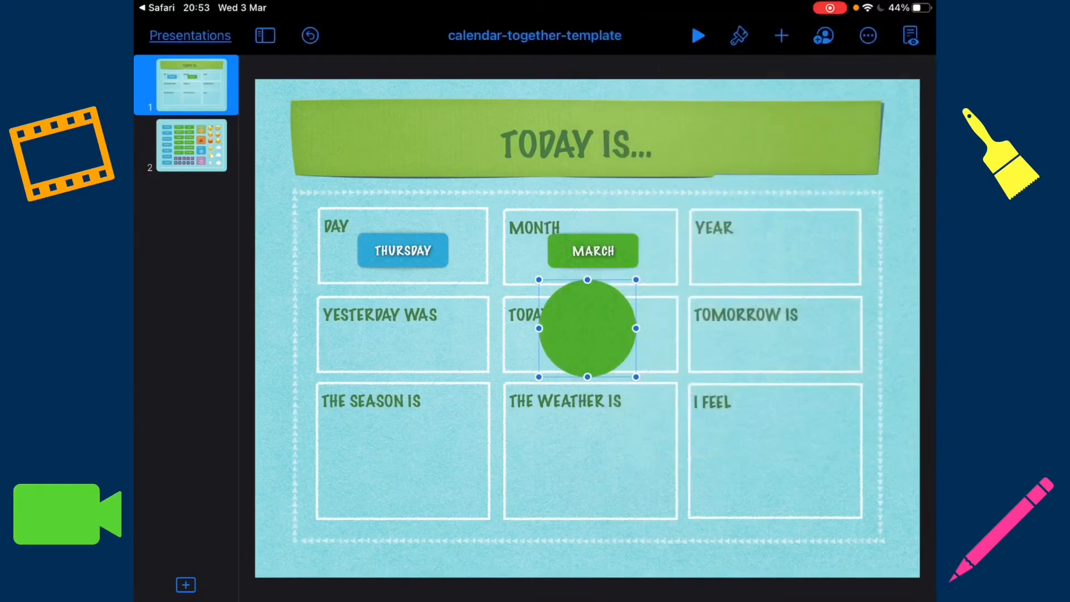
{"action": "left_click_drag", "start_coordinate": [588, 329], "coordinate": [775, 463]}
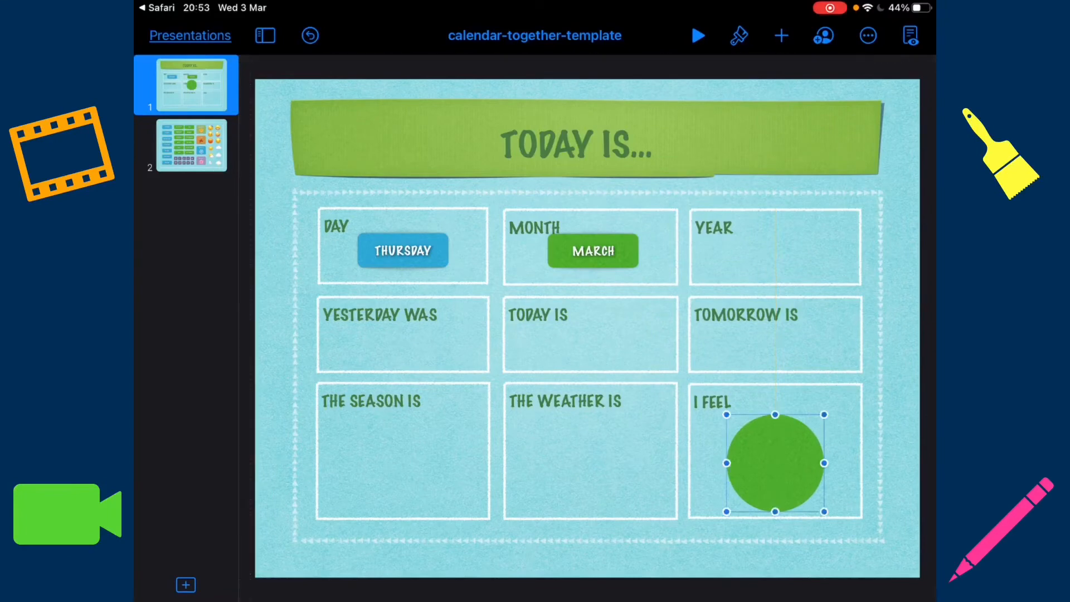
{"action": "left_click_drag", "start_coordinate": [774, 462], "coordinate": [774, 450]}
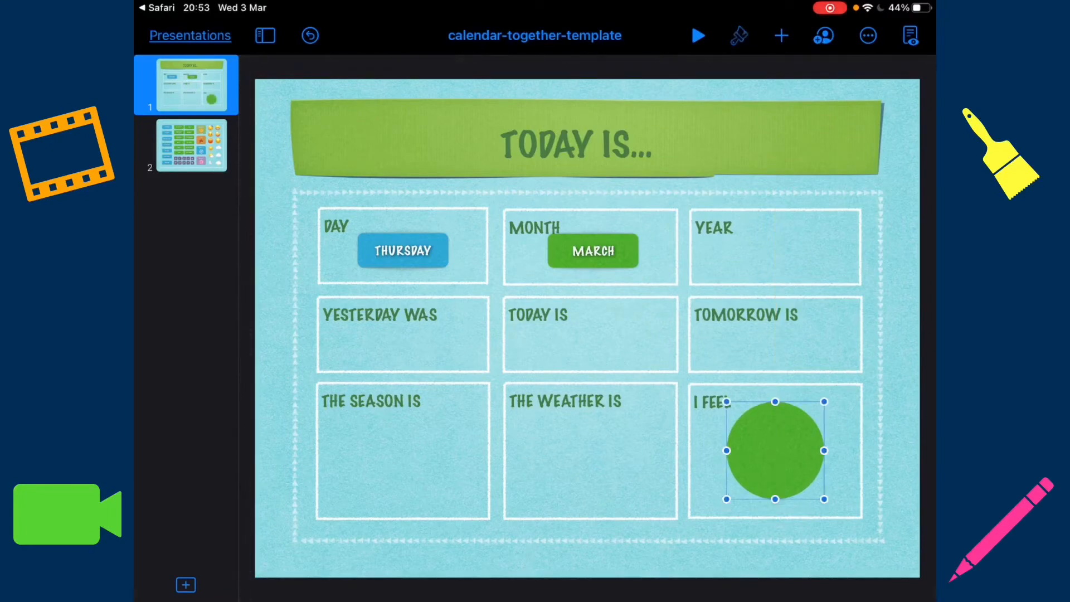
Step: Fill the circle with yellow
{"action": "left_click", "coordinate": [739, 35]}
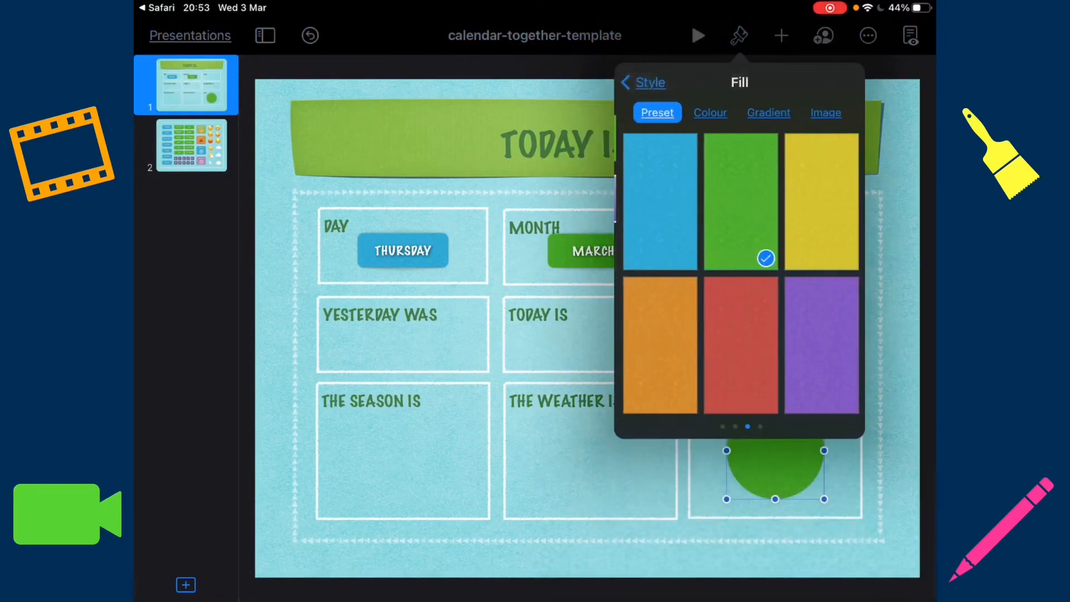
{"action": "left_click", "coordinate": [820, 200]}
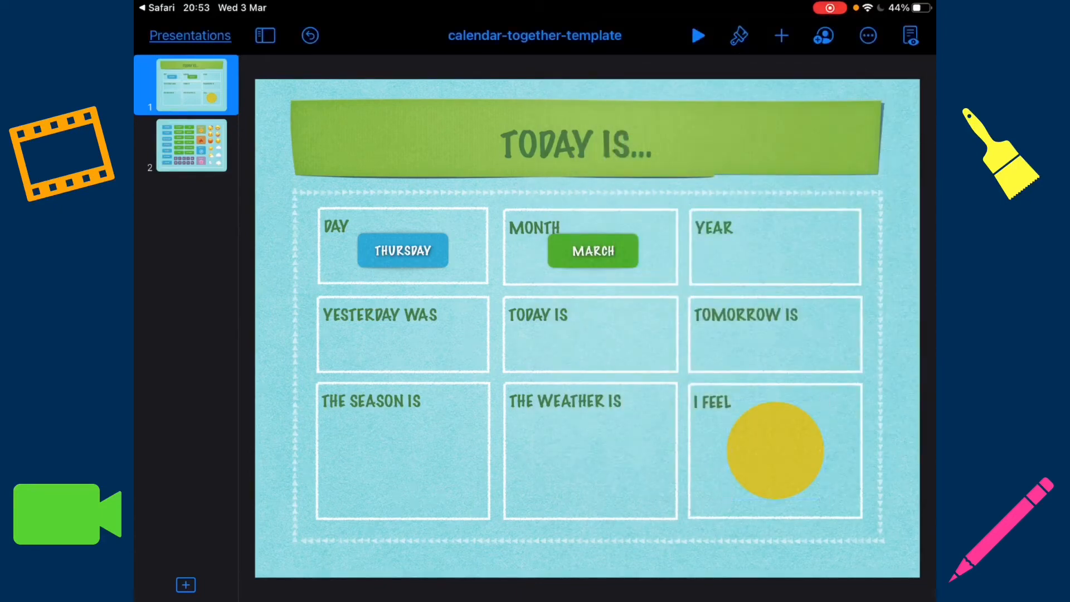
{"action": "left_click", "coordinate": [781, 35]}
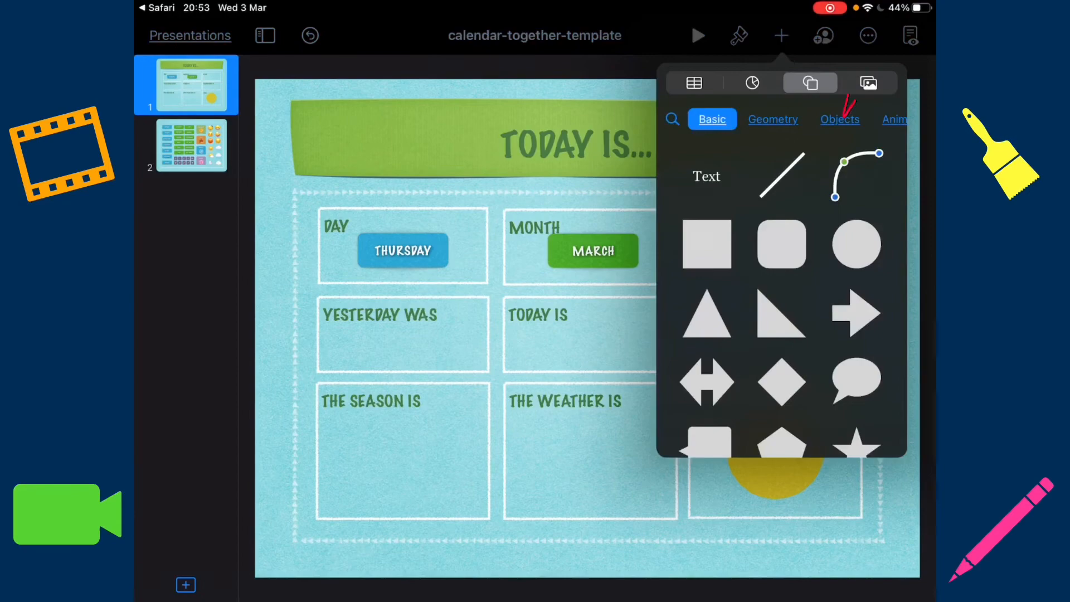
{"action": "left_click", "coordinate": [869, 82]}
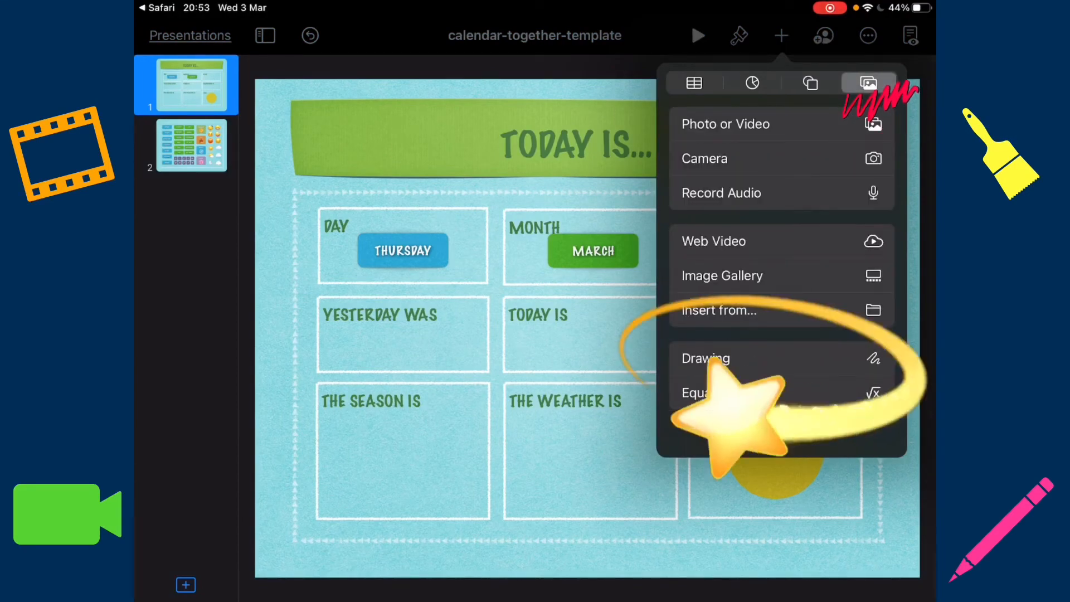
Step: Start a freehand drawing and pick white from the colour wheel for two eyes
{"action": "left_click", "coordinate": [705, 358]}
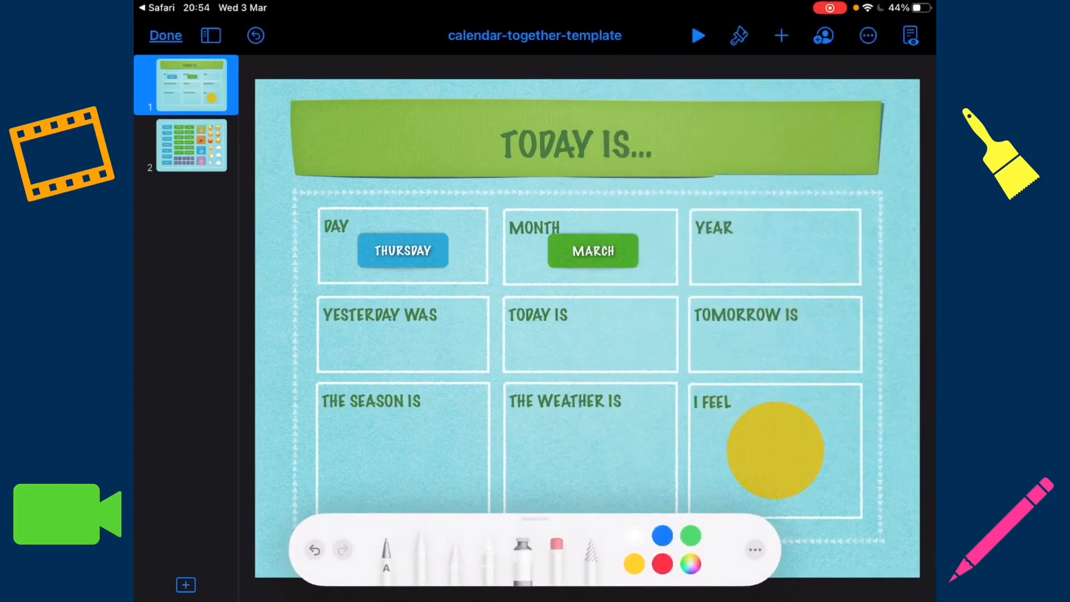
{"action": "left_click", "coordinate": [691, 567]}
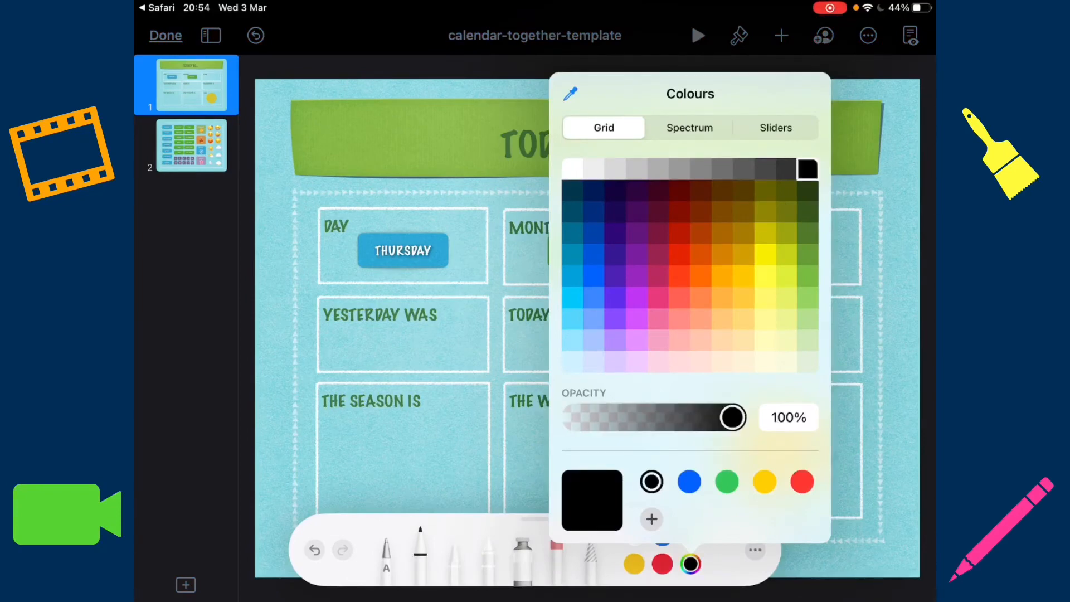
{"action": "left_click", "coordinate": [574, 165]}
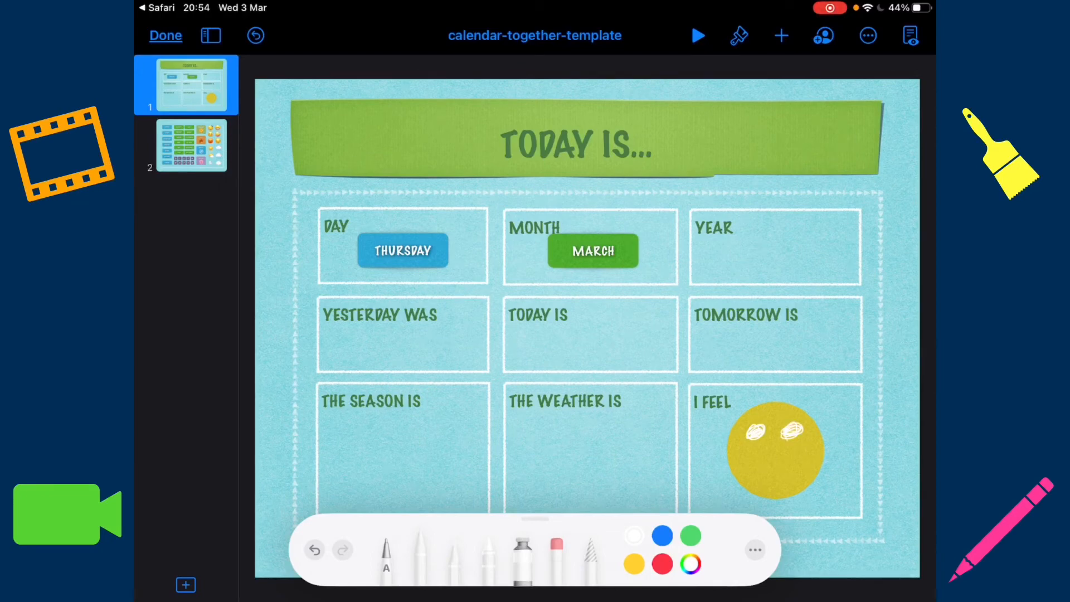
Step: Switch the pen to black and draw pupils and a curved smiling mouth
{"action": "left_click", "coordinate": [690, 570]}
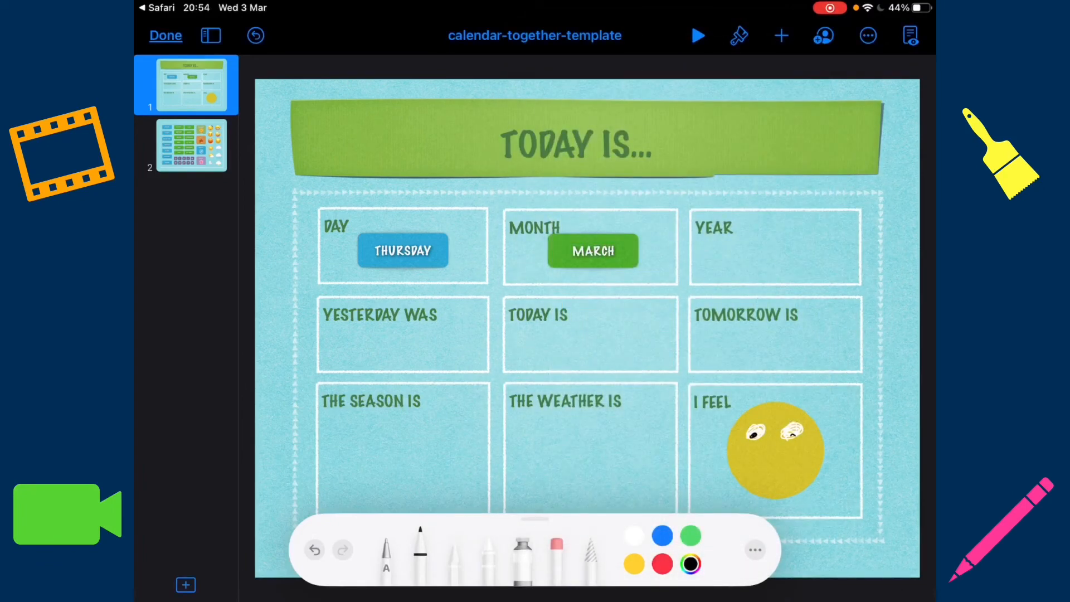
{"action": "left_click_drag", "start_coordinate": [751, 477], "coordinate": [802, 478]}
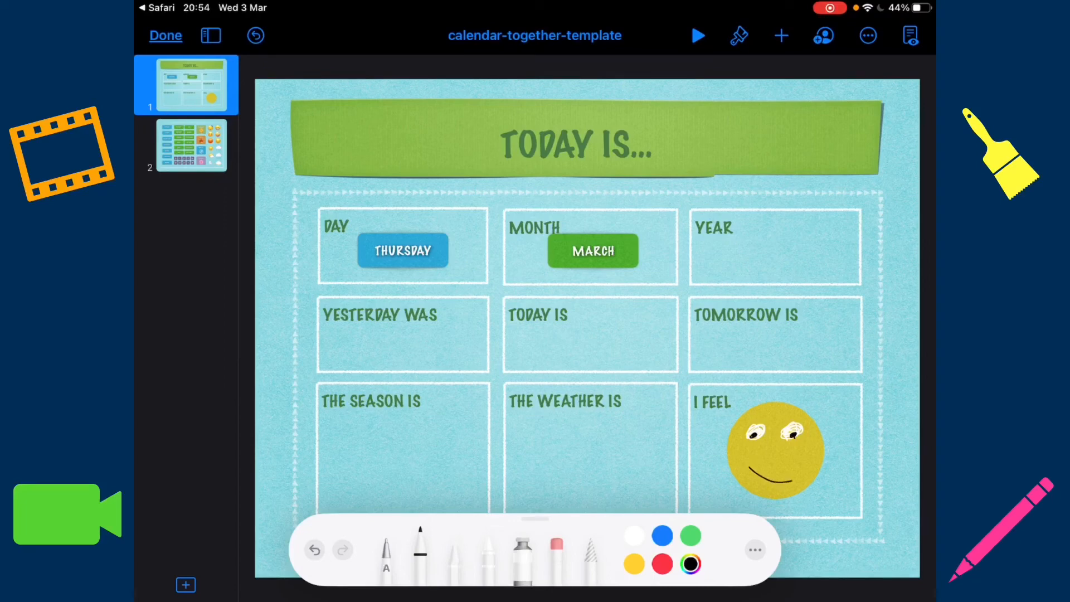